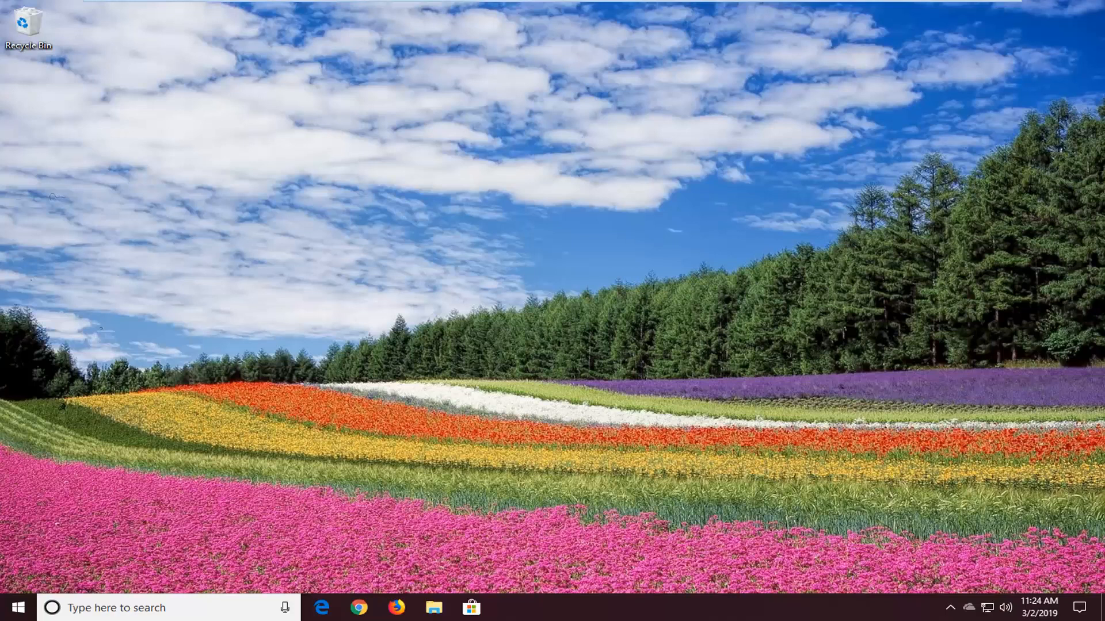
mouse_move(231, 402)
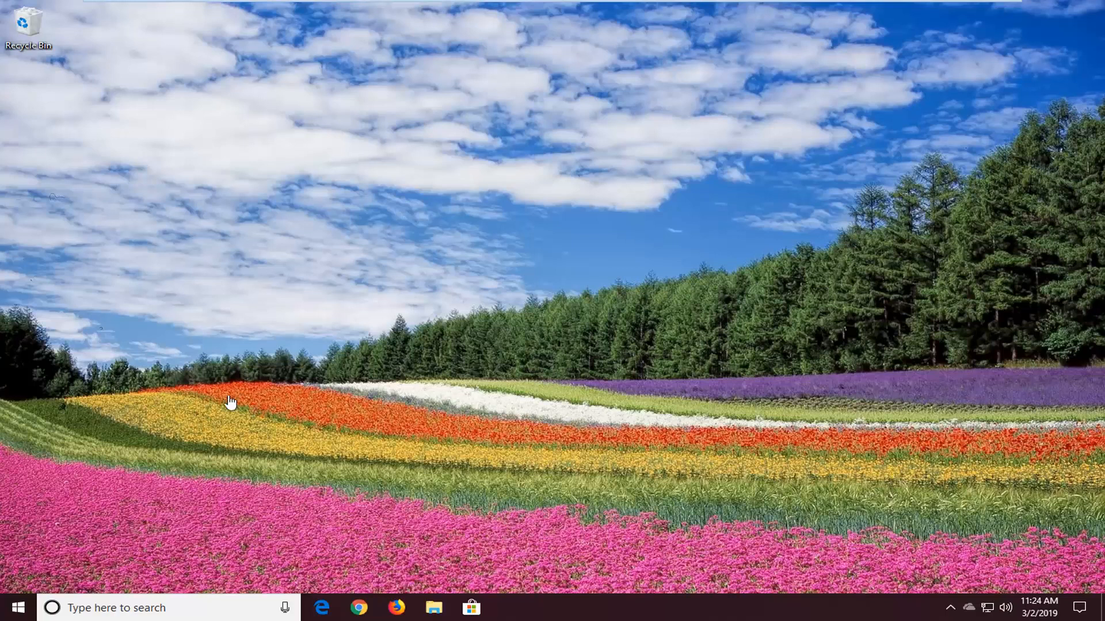
Launch Control Panel by searching 'control panel' from the Start menu.
left_click(11, 607)
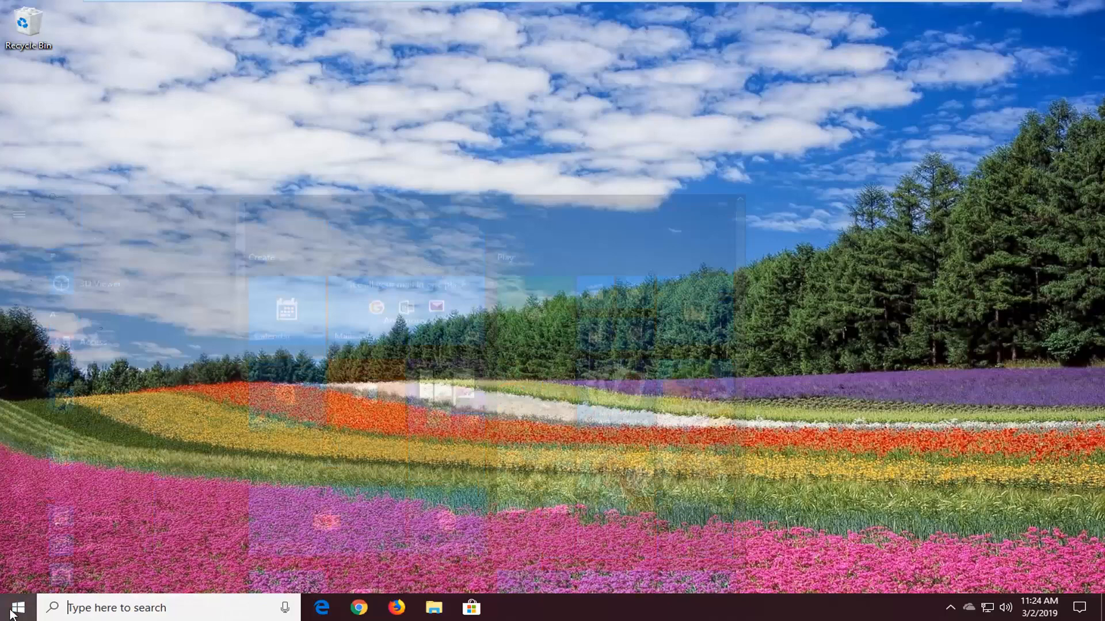
left_click(11, 607)
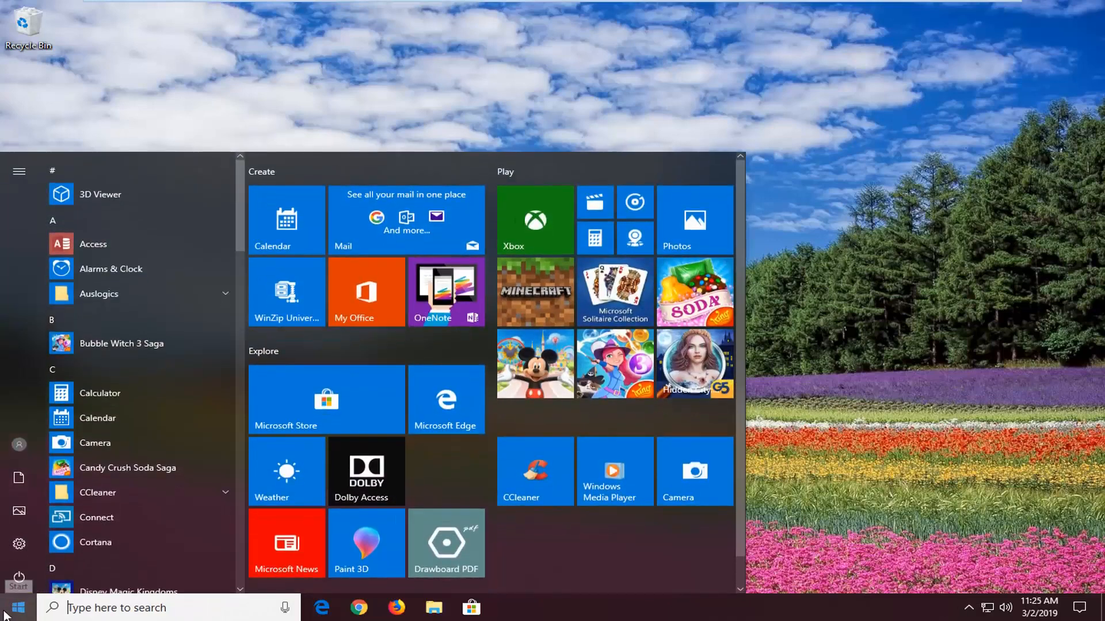
type("c")
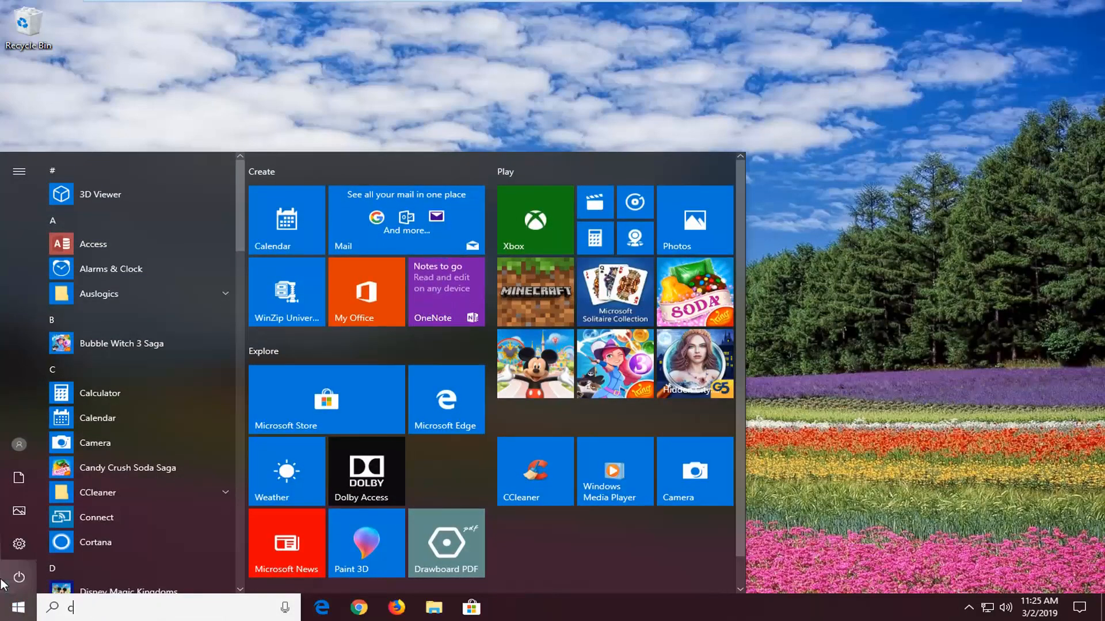
type("ontrol panel")
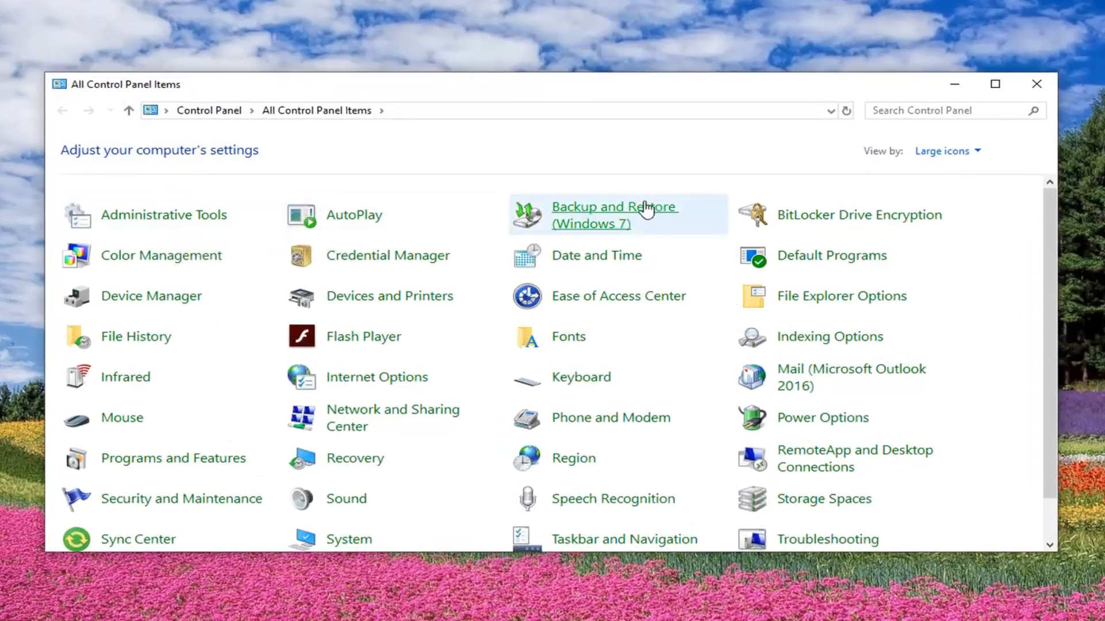
Locate User Accounts among All Control Panel Items and enter its settings page.
left_click(944, 151)
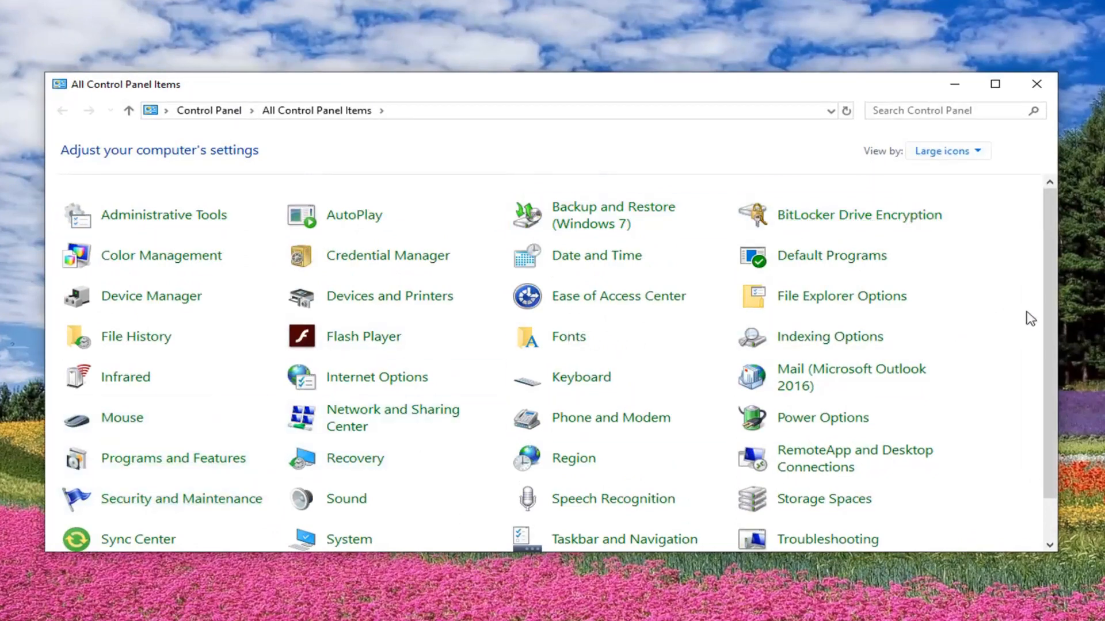
scroll("down", 3)
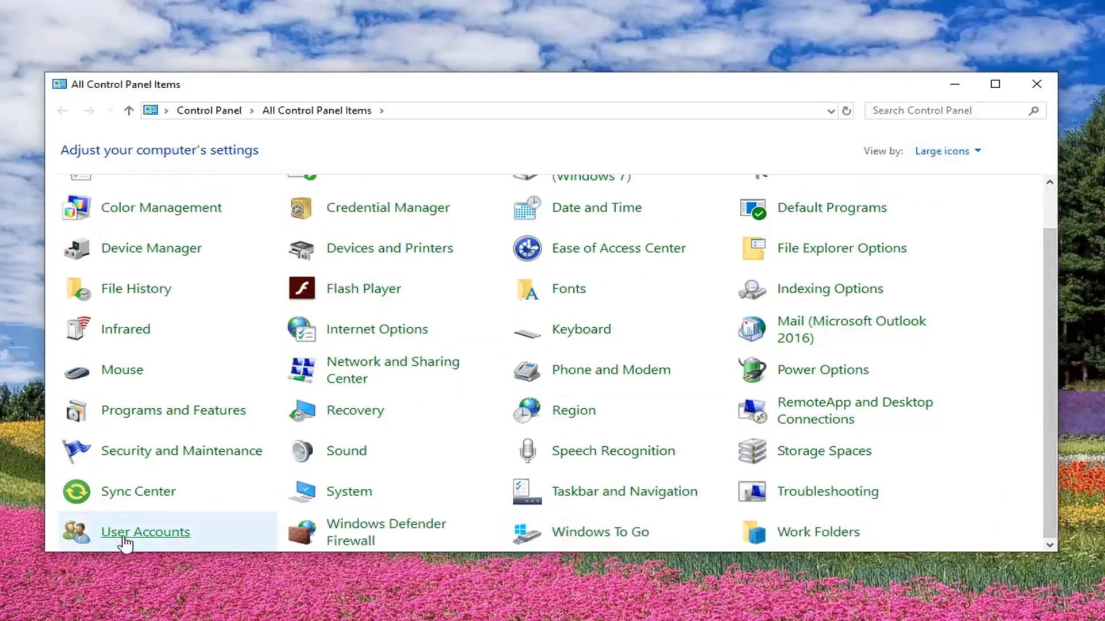
left_click(145, 531)
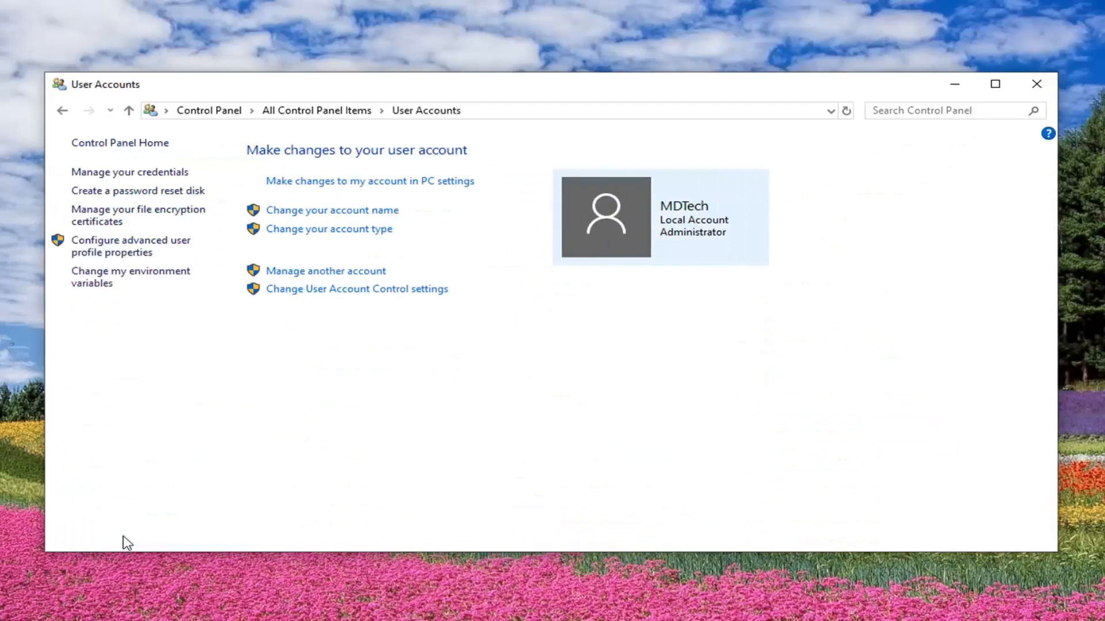
mouse_move(356, 289)
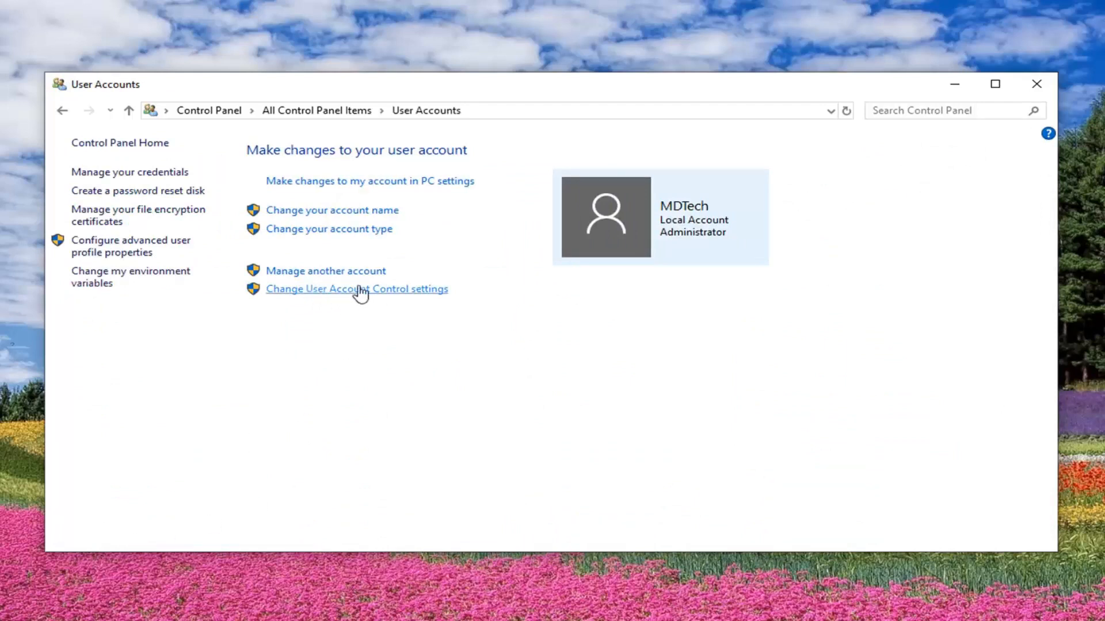
Bring up 'Change User Account Control settings' showing the notification slider at its default notch.
left_click(356, 288)
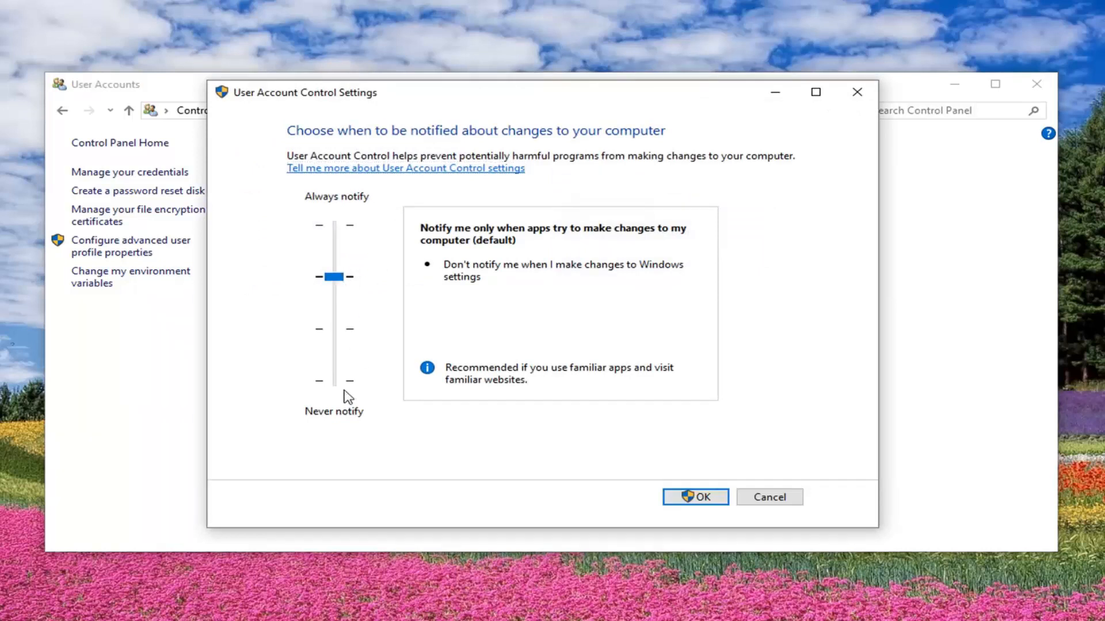
mouse_move(381, 282)
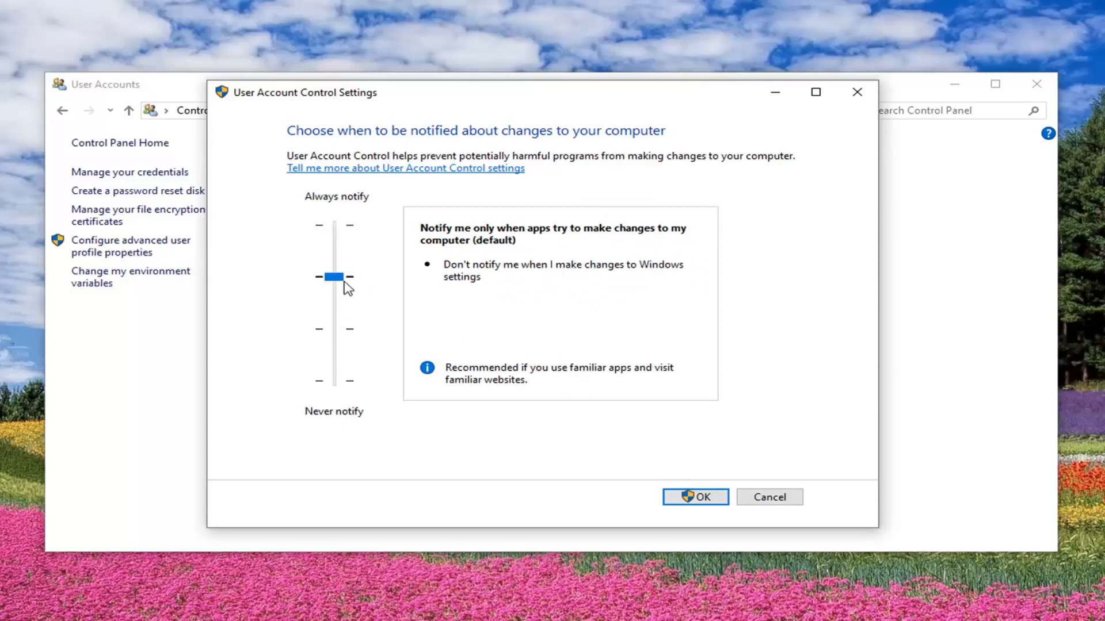
mouse_move(350, 261)
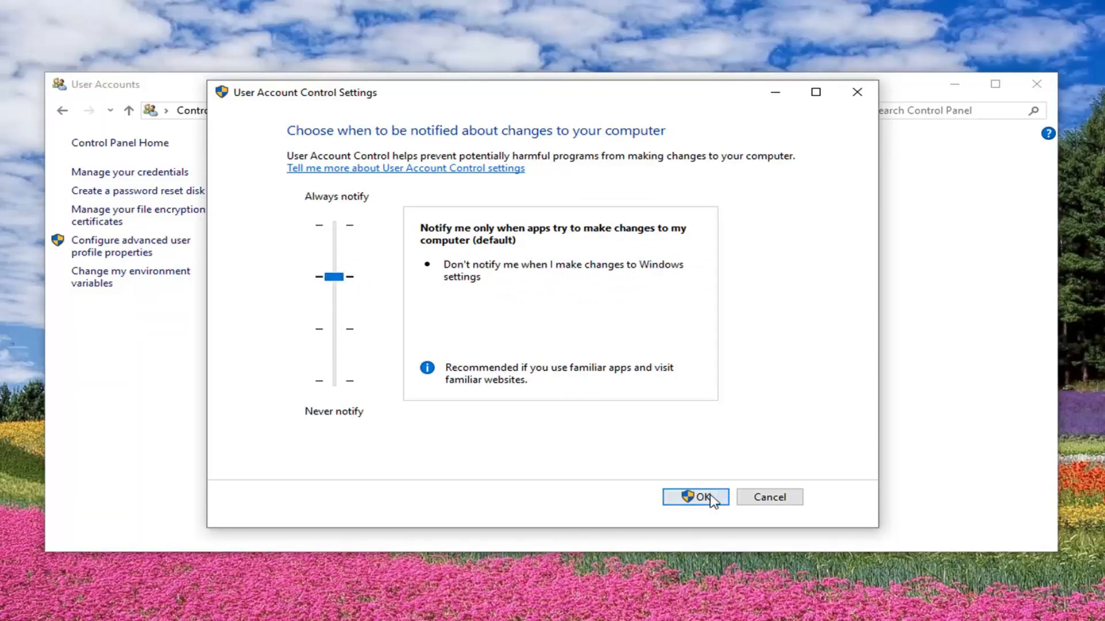
Confirm the default UAC level with OK, approve the Yes prompt, and close User Accounts.
left_click(694, 497)
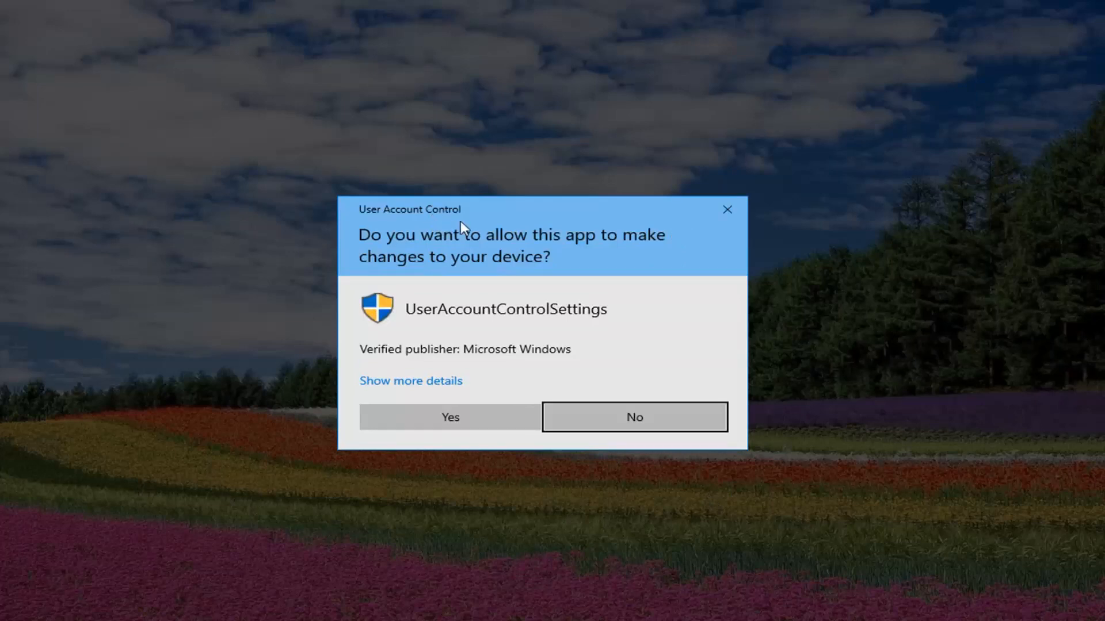
left_click(450, 416)
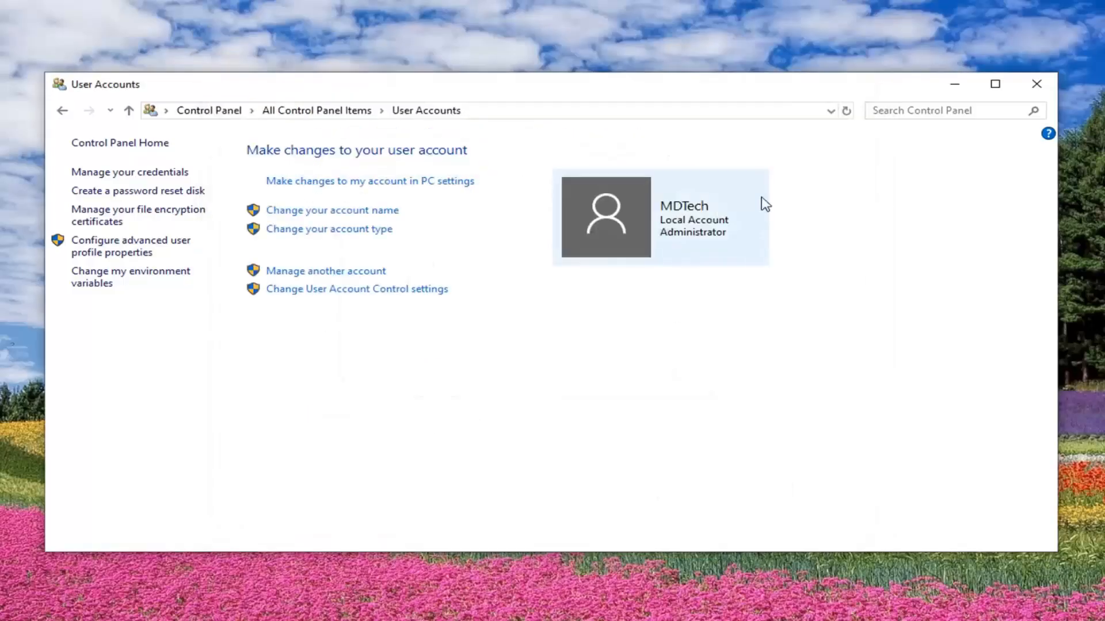
left_click(1035, 84)
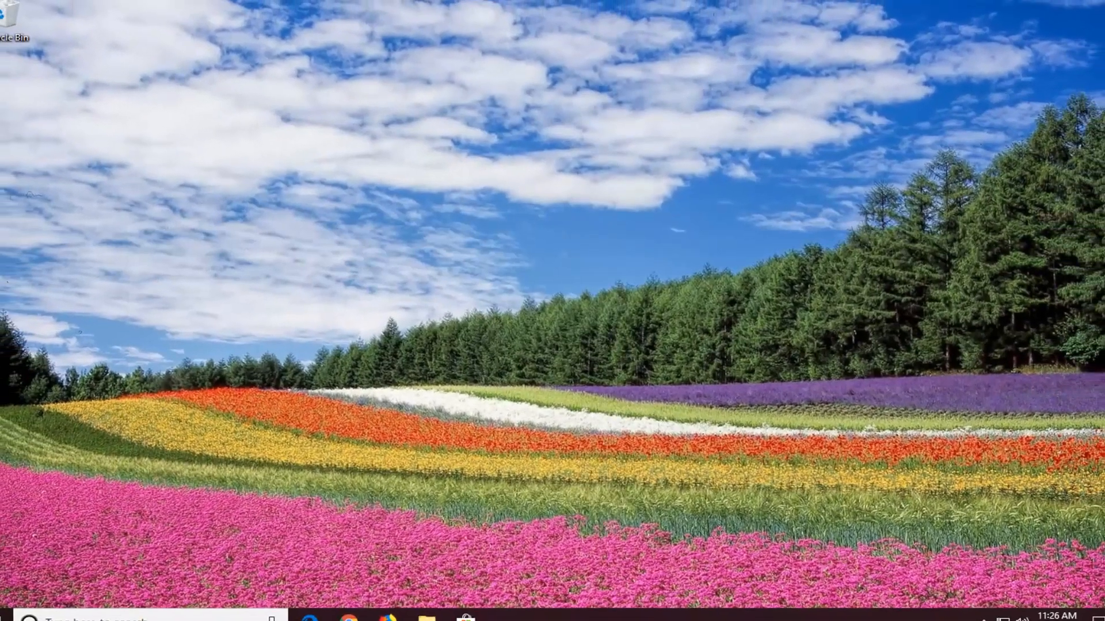